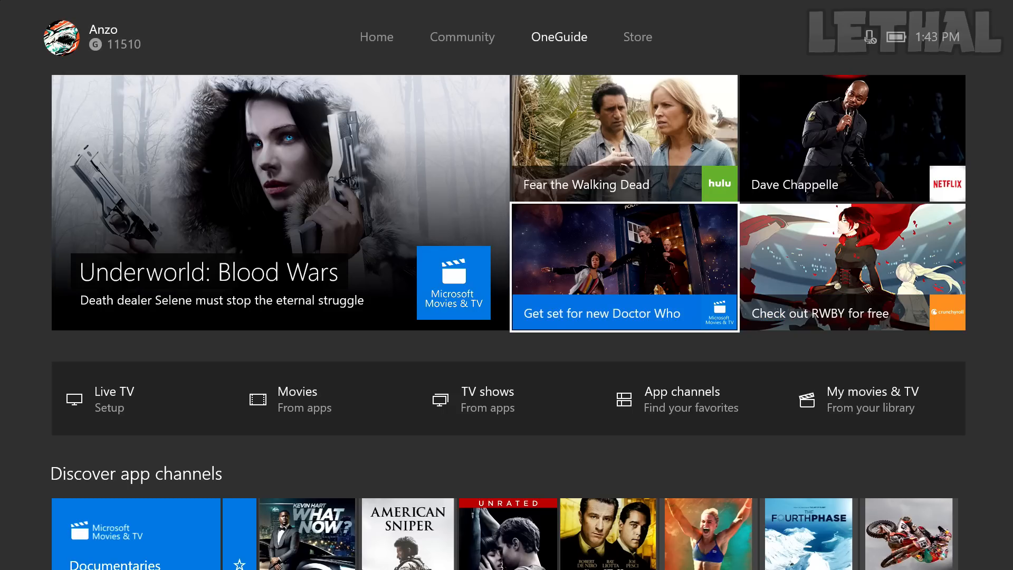
pyautogui.moveTo(623, 136)
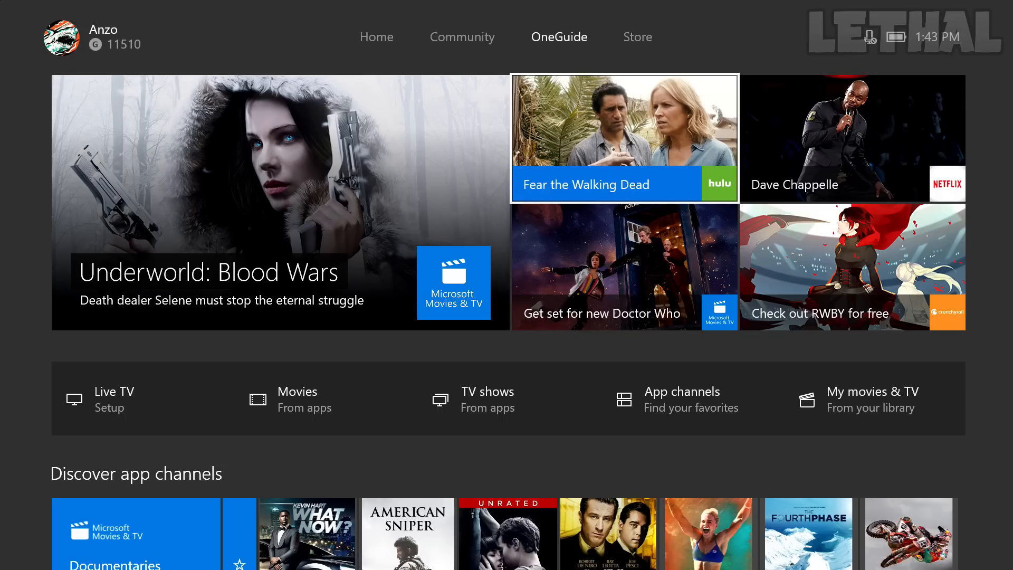
# Leave OneGuide for the Store tab showing the Spring Sale deals
pyautogui.click(637, 37)
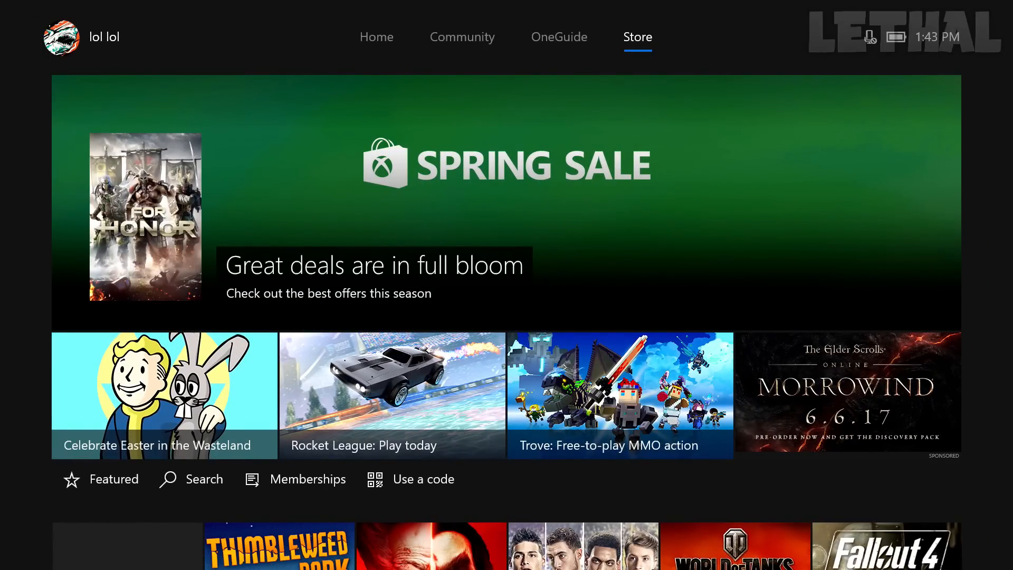
pyautogui.moveTo(190, 479)
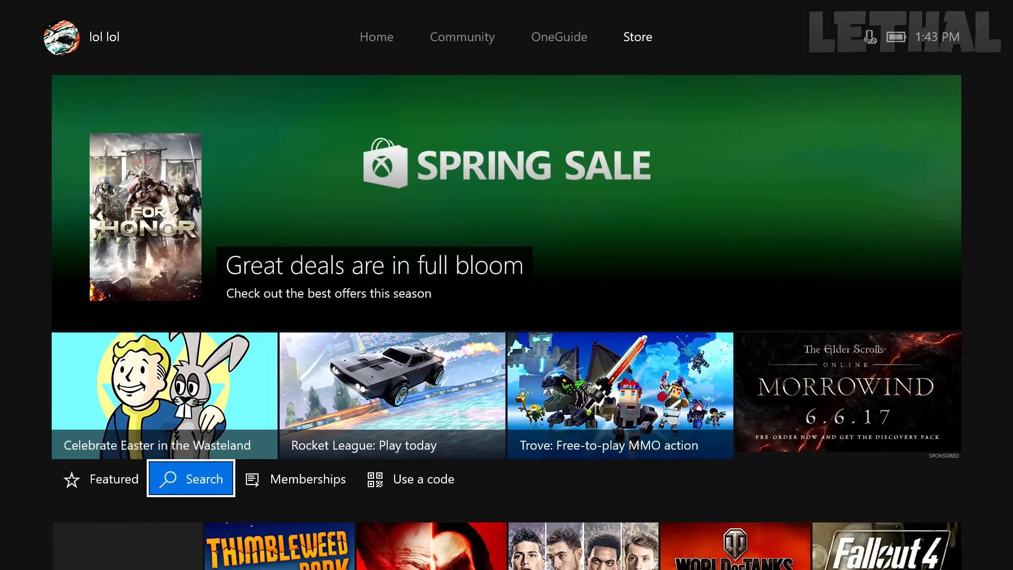
# Search the Store for 'black ops2' to list Call of Duty: Black Ops II results
pyautogui.click(191, 478)
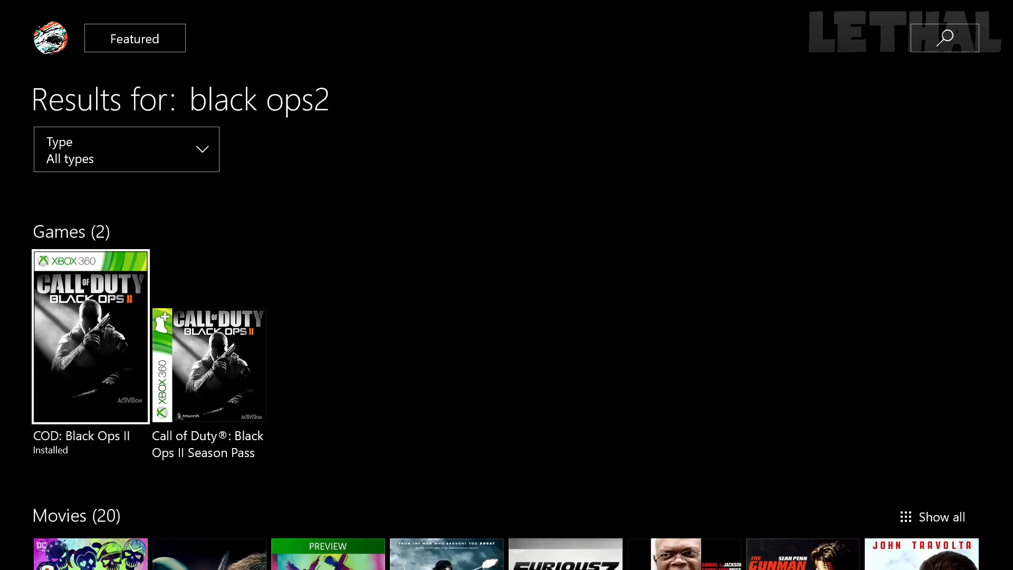
# Open the installed COD: Black Ops II product page from the Games results
pyautogui.click(90, 336)
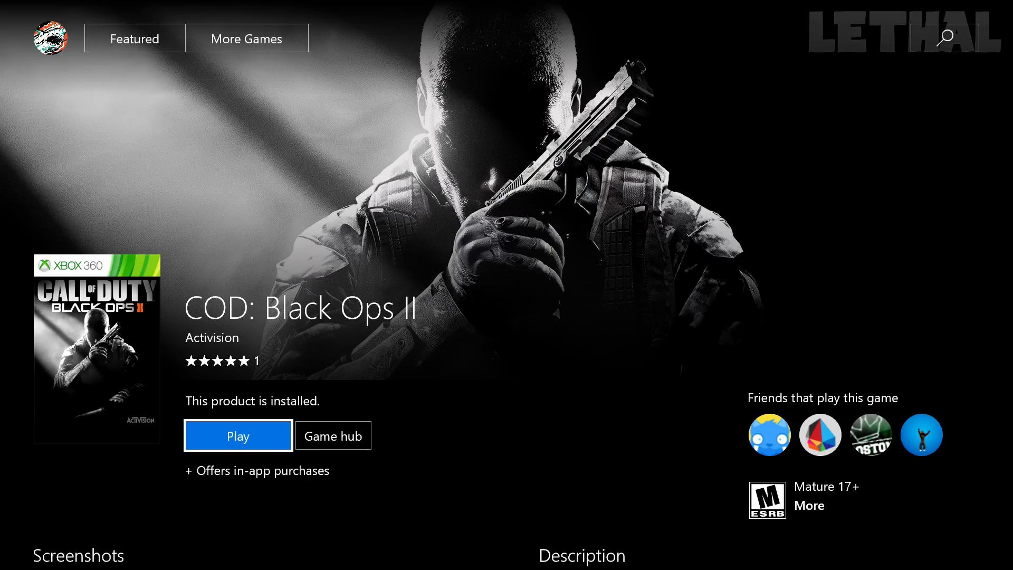
pyautogui.click(238, 435)
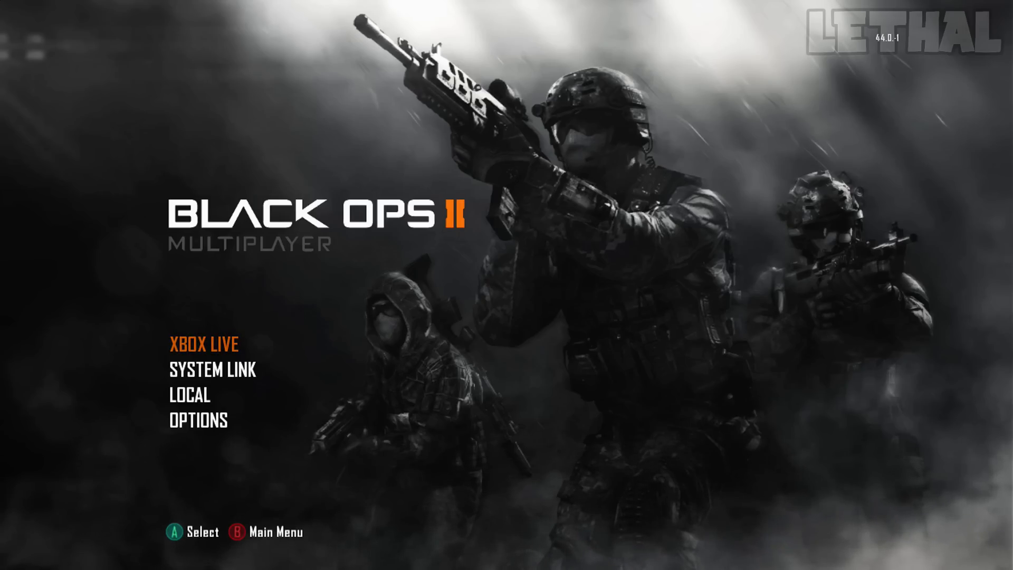